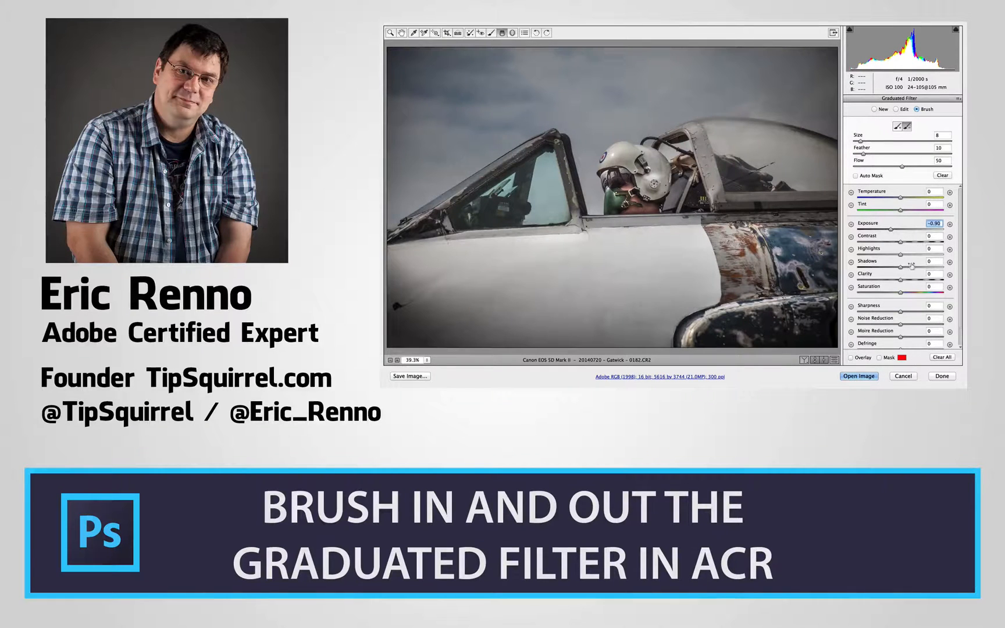
- Set Post Crop Vignetting to Amount -15, Midpoint 70 and Roundness +61 in Effects
drag(904, 249, 896, 249)
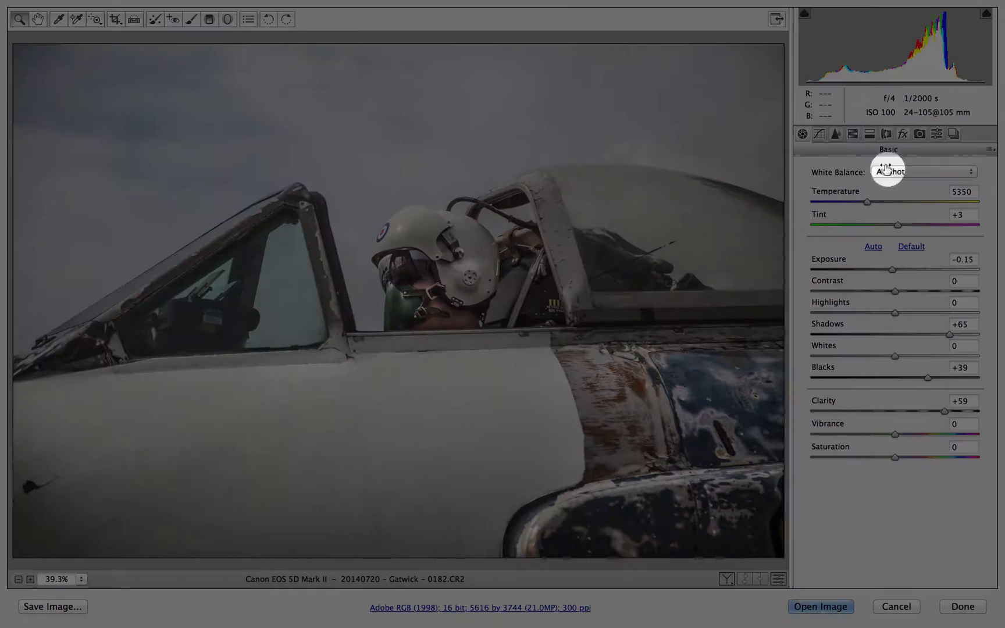
click(902, 133)
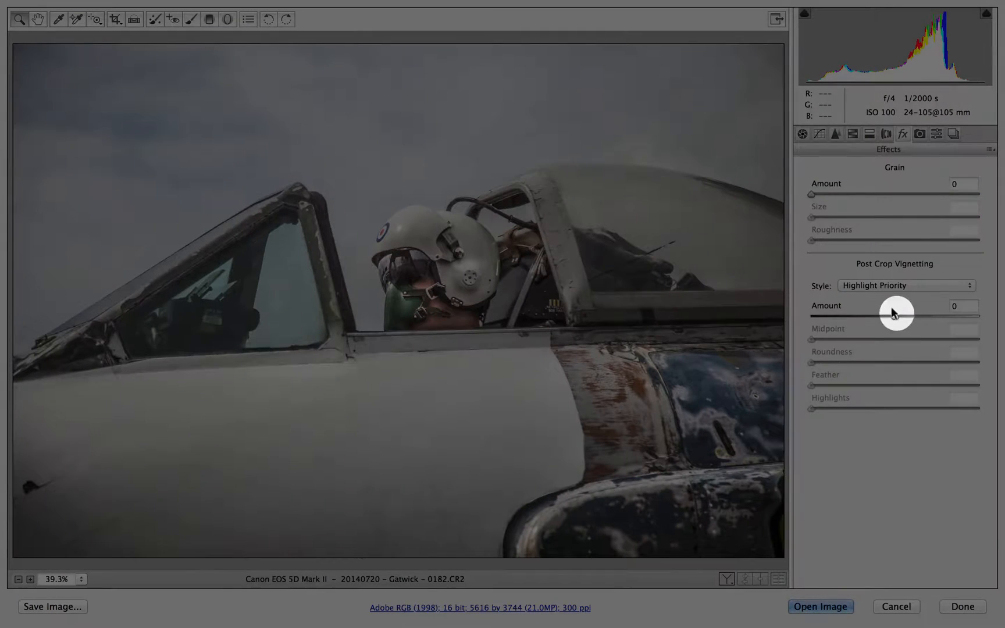
drag(894, 315, 882, 315)
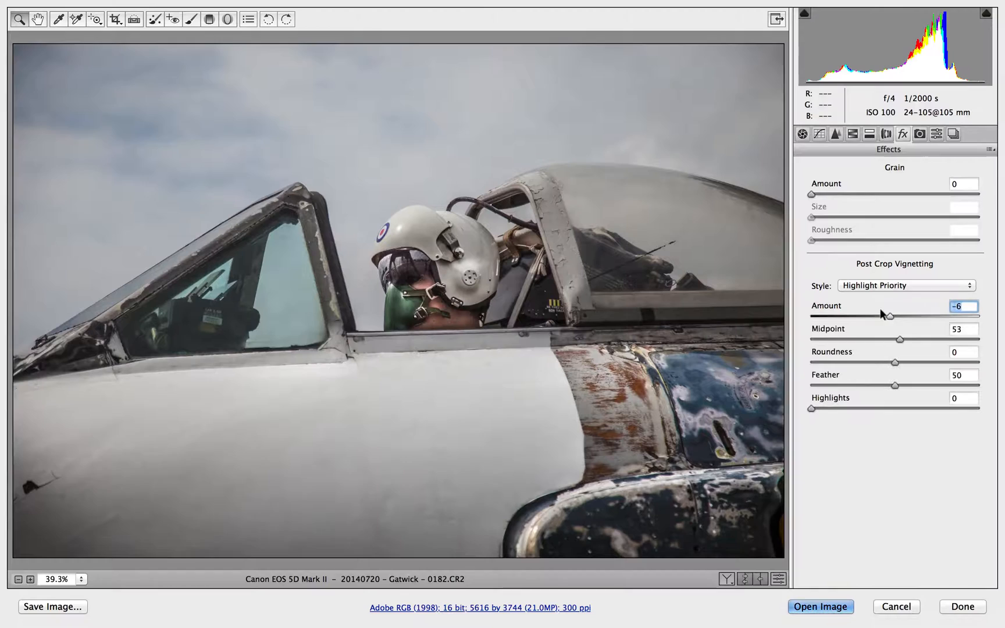
drag(883, 315, 877, 315)
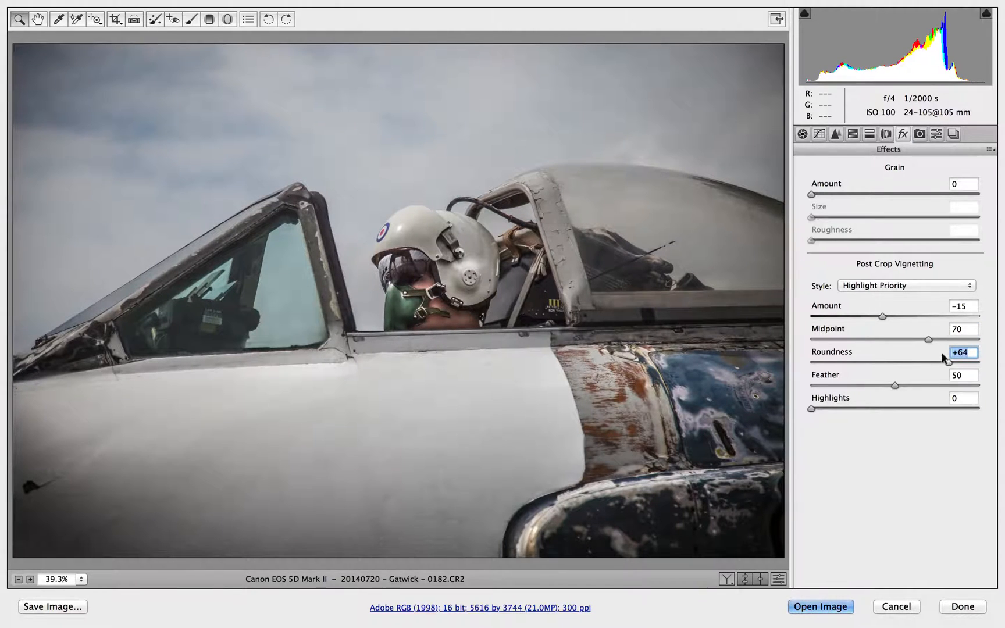
drag(962, 353, 942, 353)
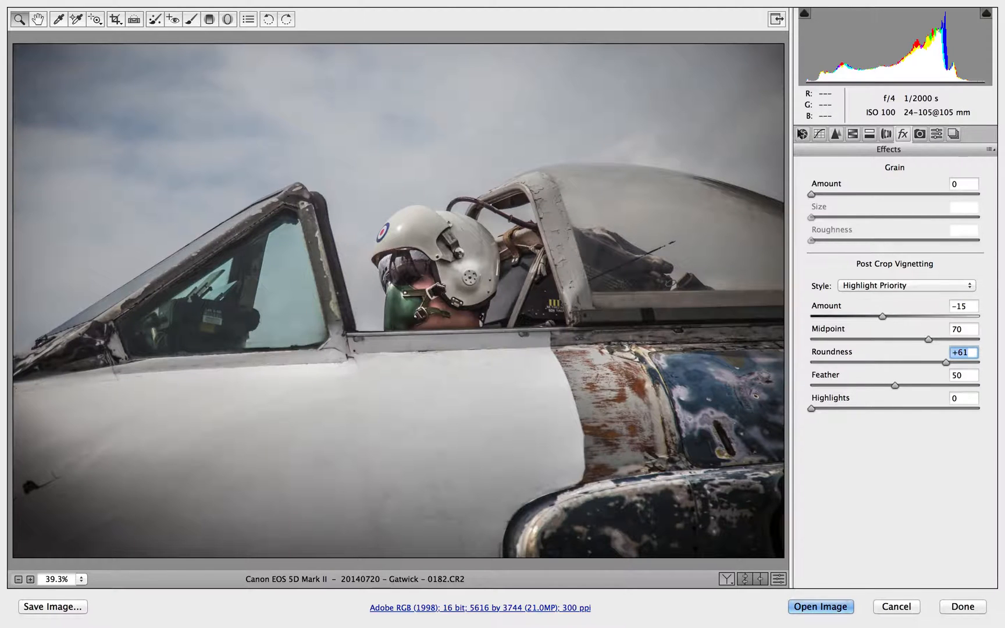
click(819, 134)
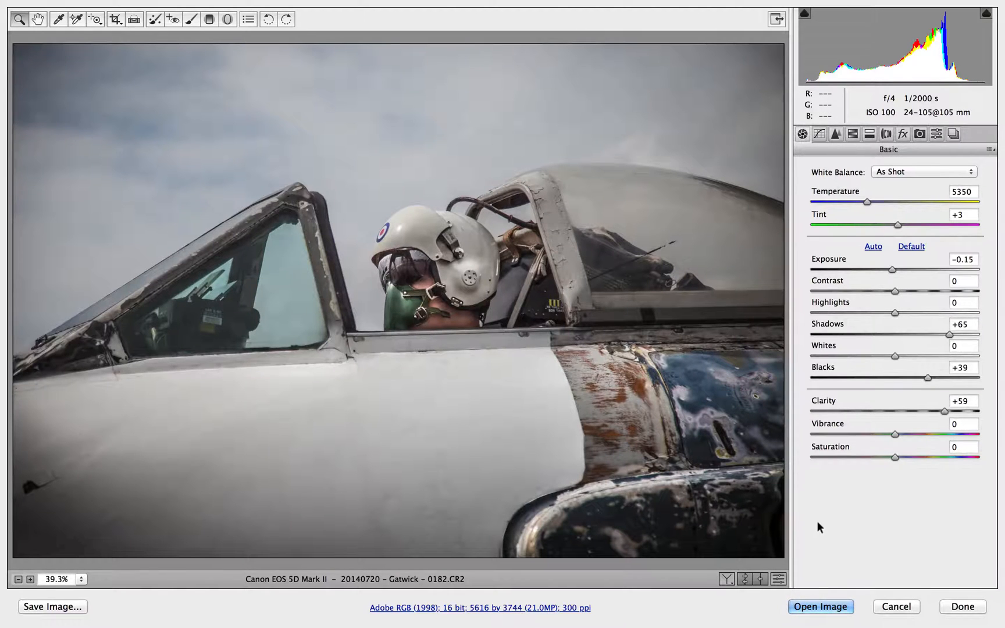
- Lay a graduated filter from the sky to the canopy rim at Exposure -3.00, hiding the overlay
click(208, 19)
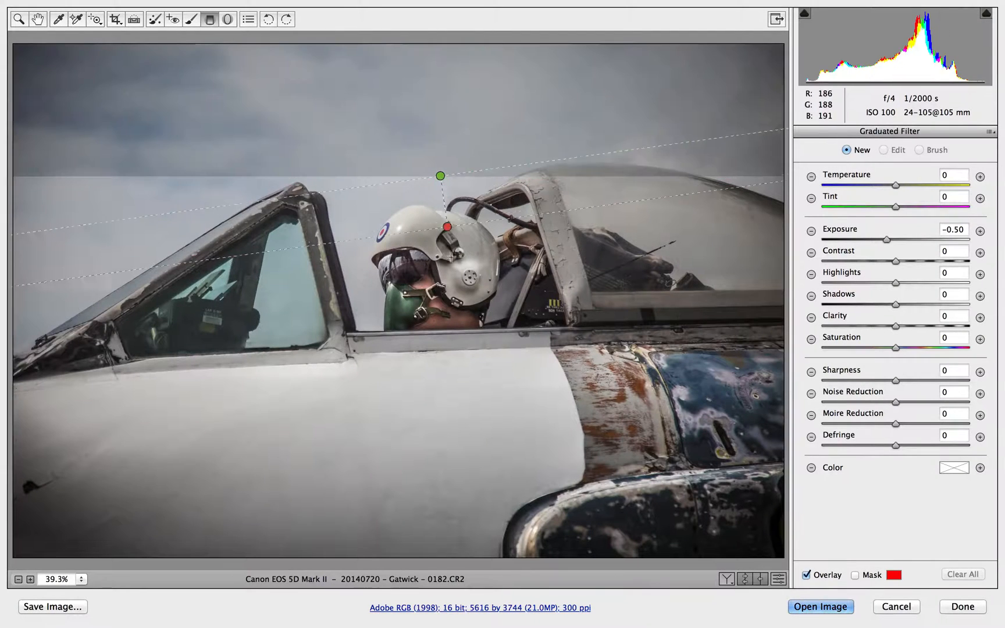
drag(447, 227, 446, 343)
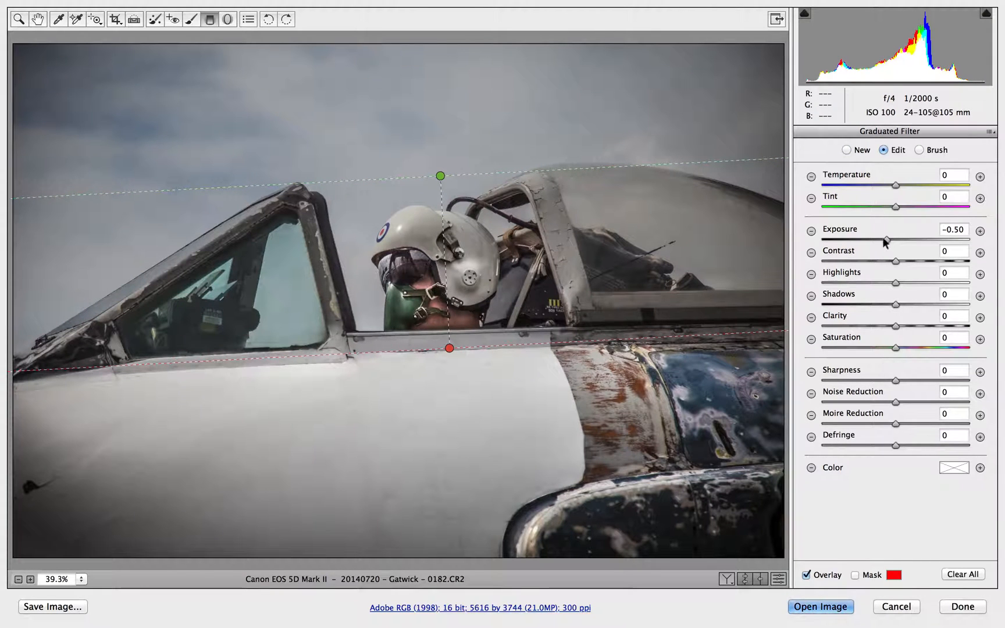
drag(897, 239, 847, 240)
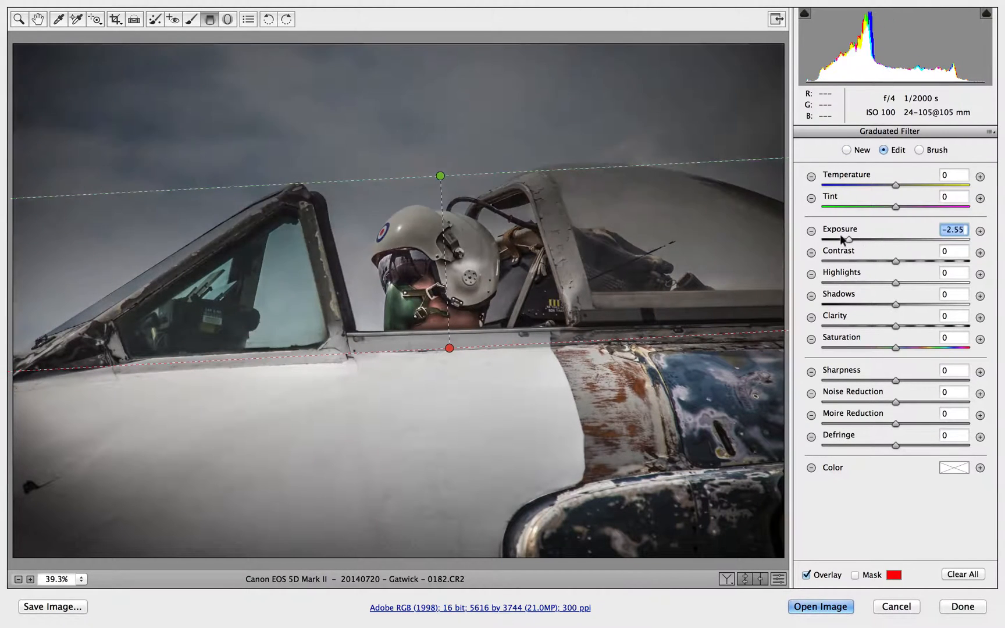
drag(846, 240, 837, 241)
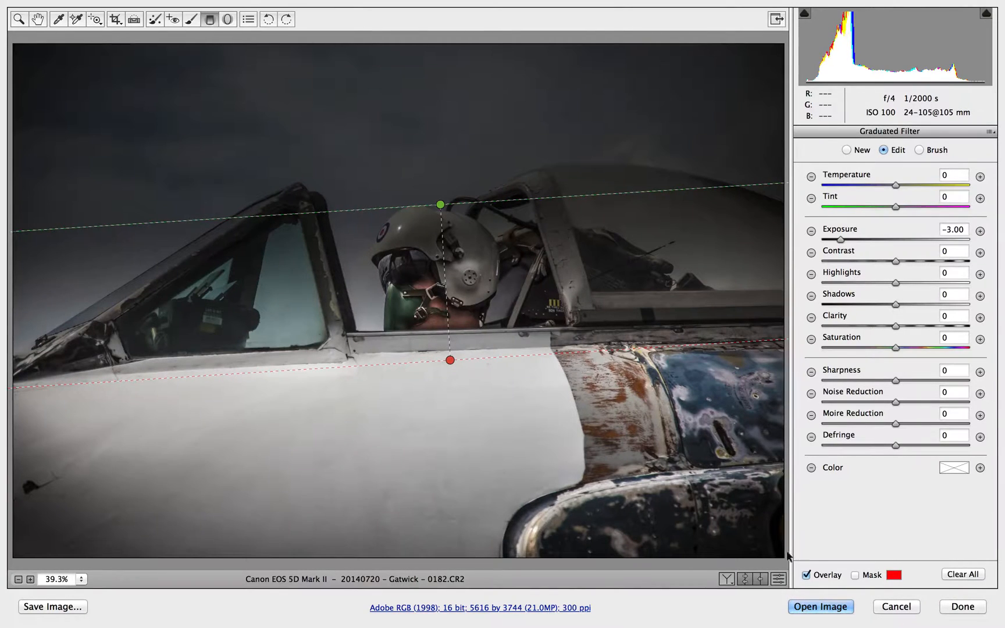
click(806, 574)
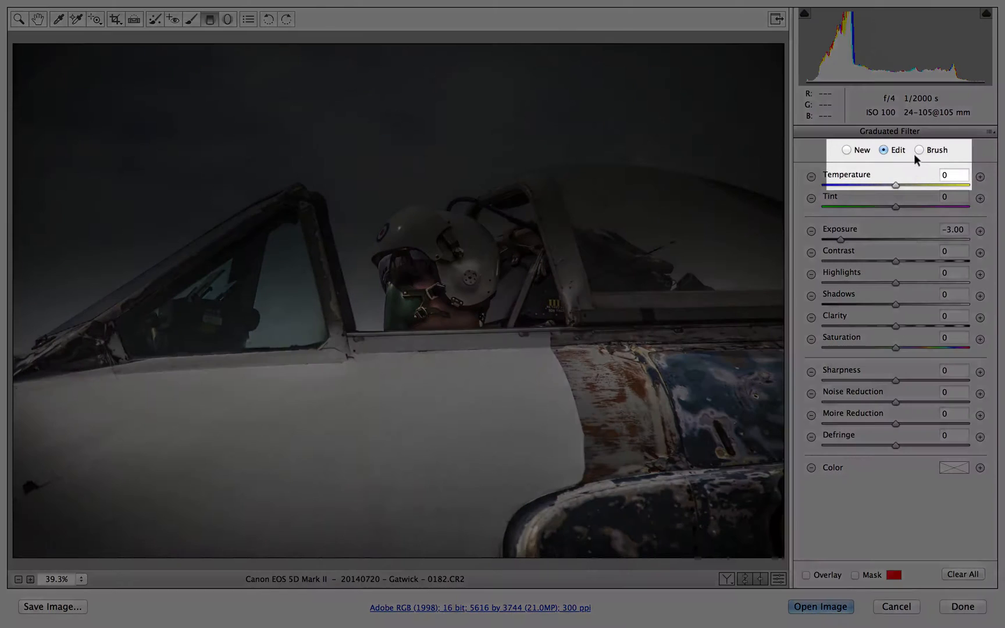
- Switch the filter to Brush erase mode and adjust brush Size and Feather for the helmet
click(919, 149)
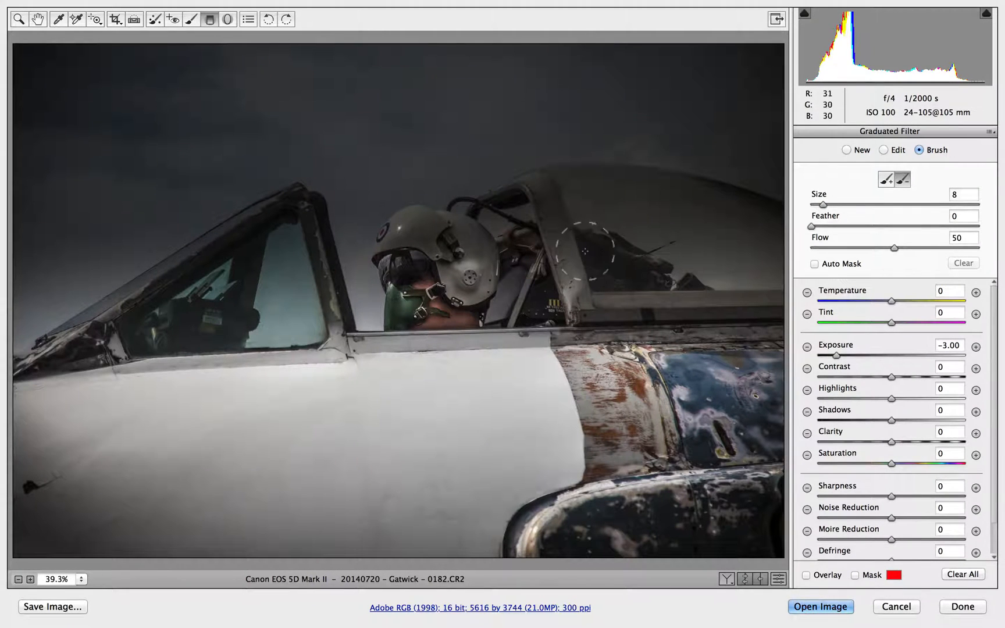
mouse_move(406, 414)
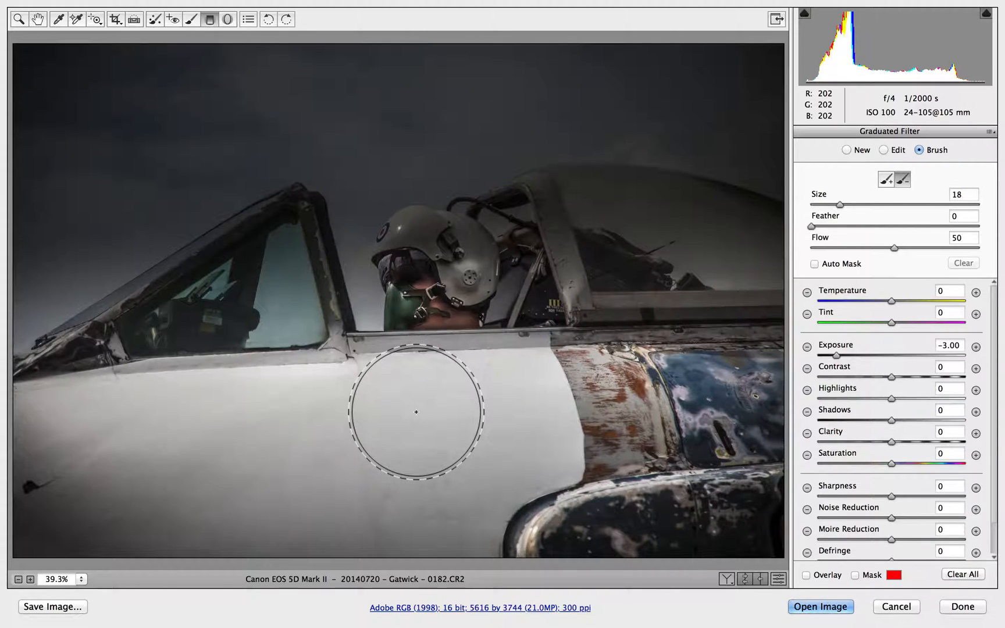
drag(792, 226, 861, 226)
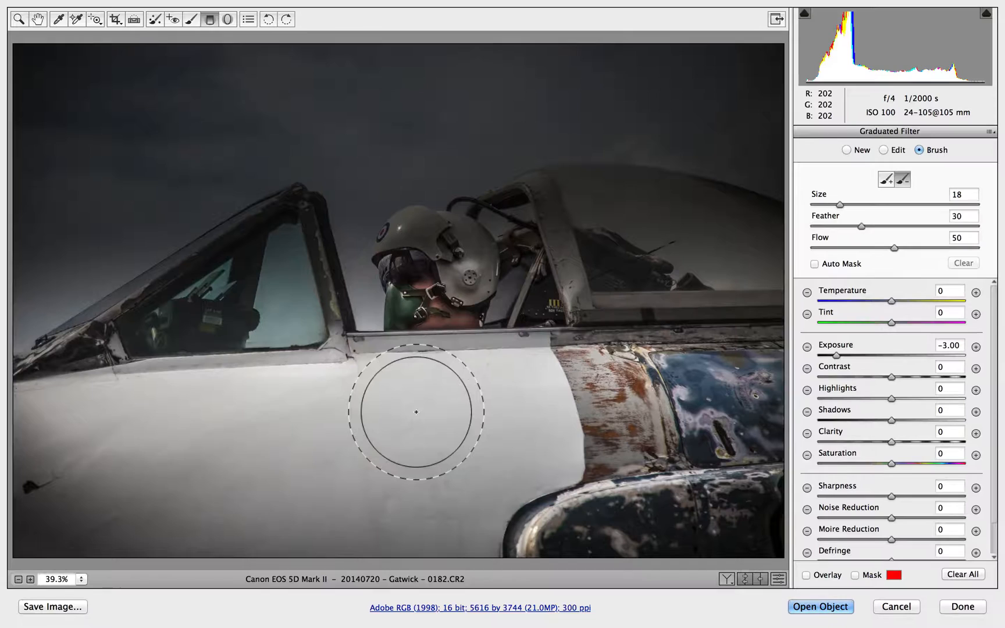
drag(862, 225, 845, 225)
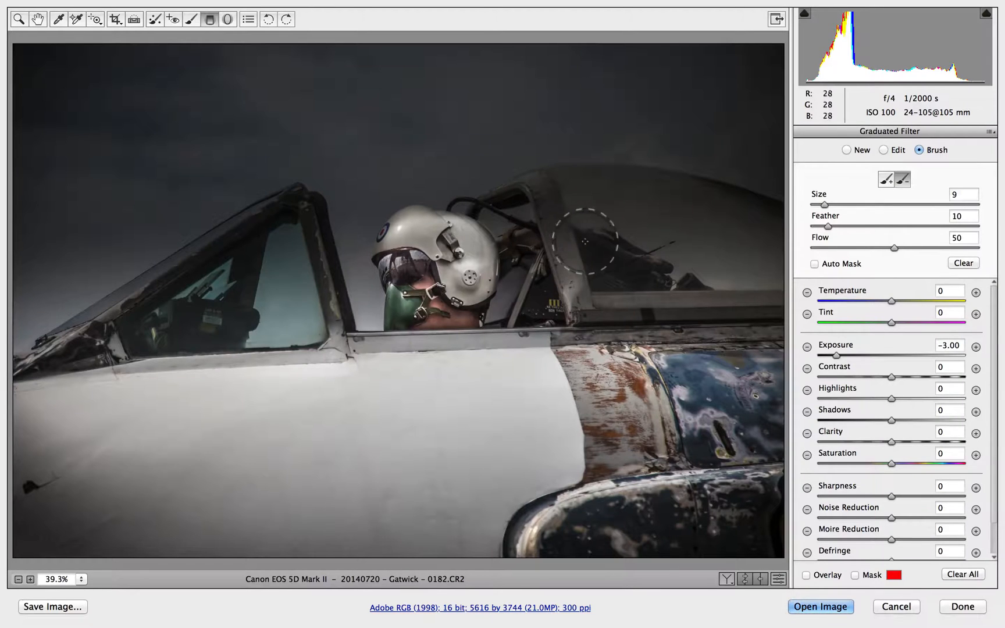
- With Flow 5, erase the darkening gradually along the canopy frame and glass behind the pilot
drag(586, 242, 526, 213)
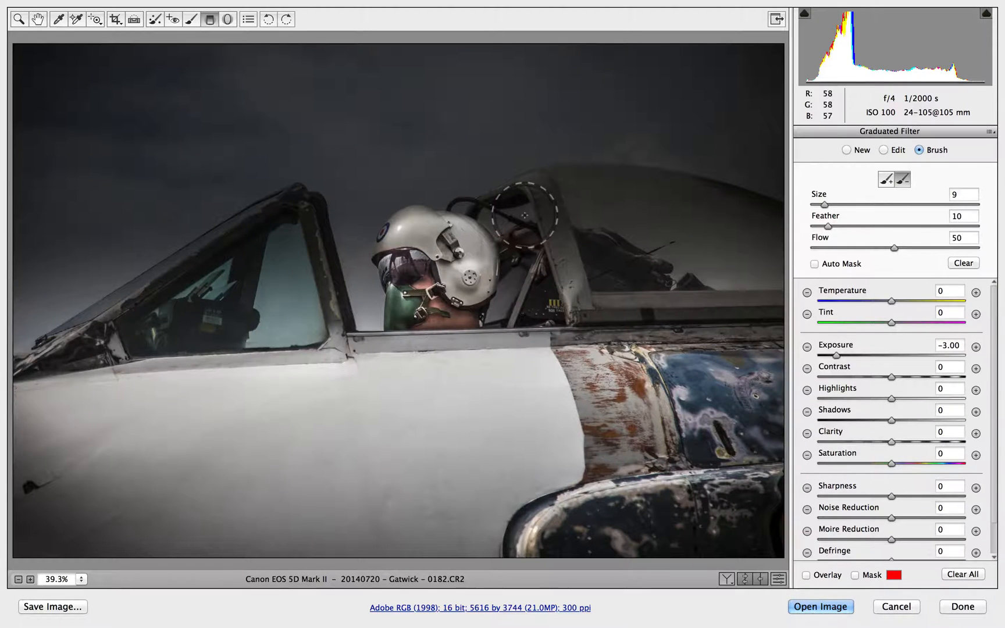
drag(522, 213, 666, 215)
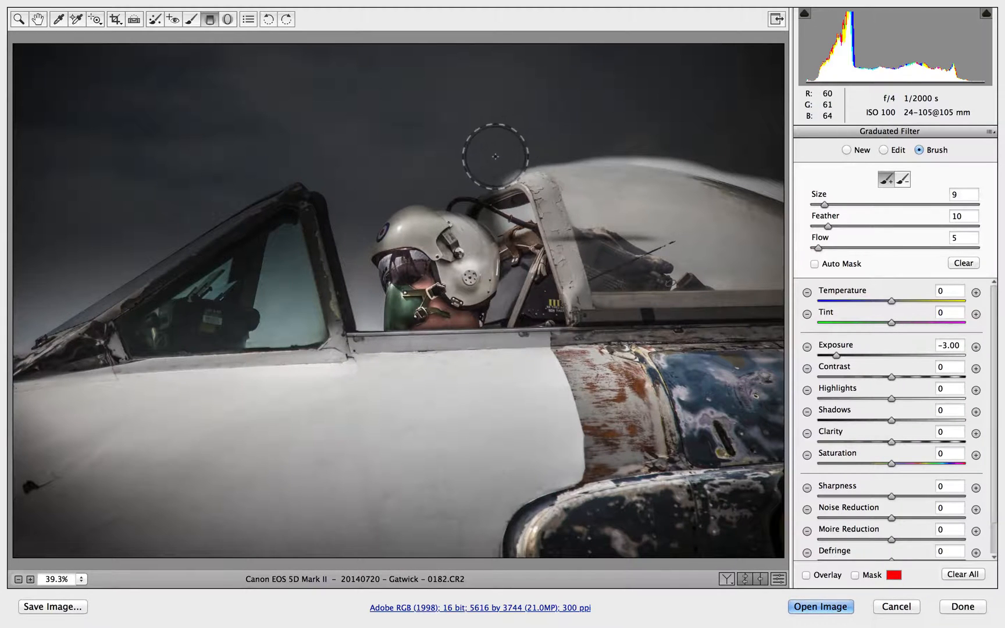
drag(495, 158, 602, 142)
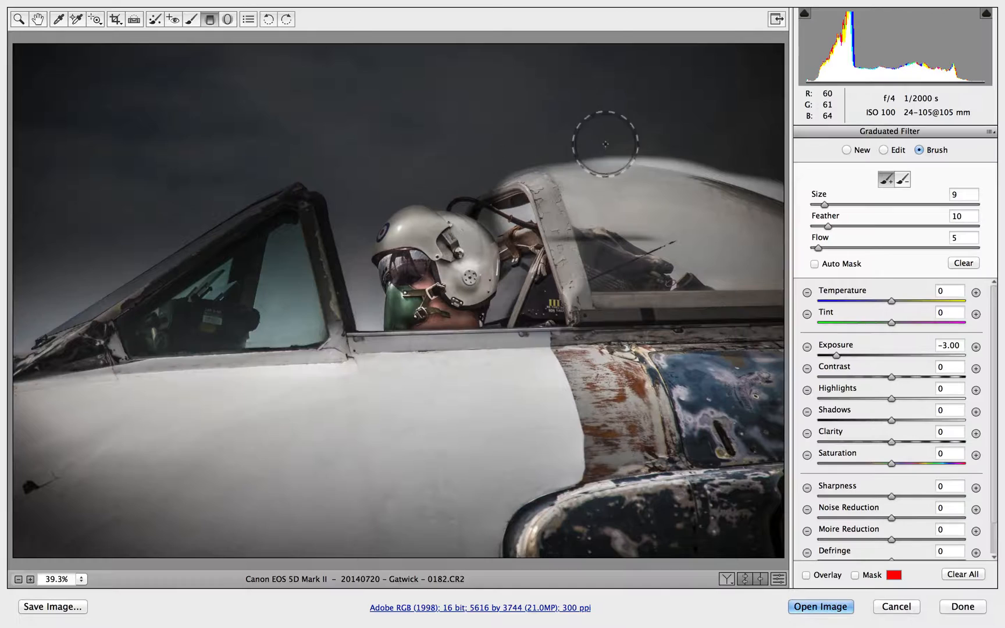
drag(604, 142, 743, 159)
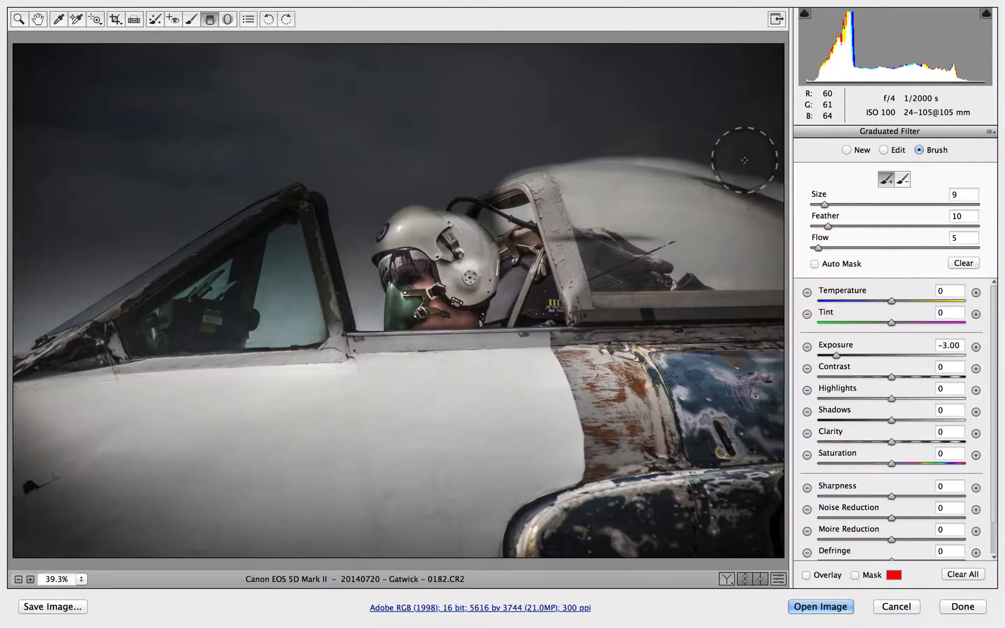
drag(820, 205, 814, 205)
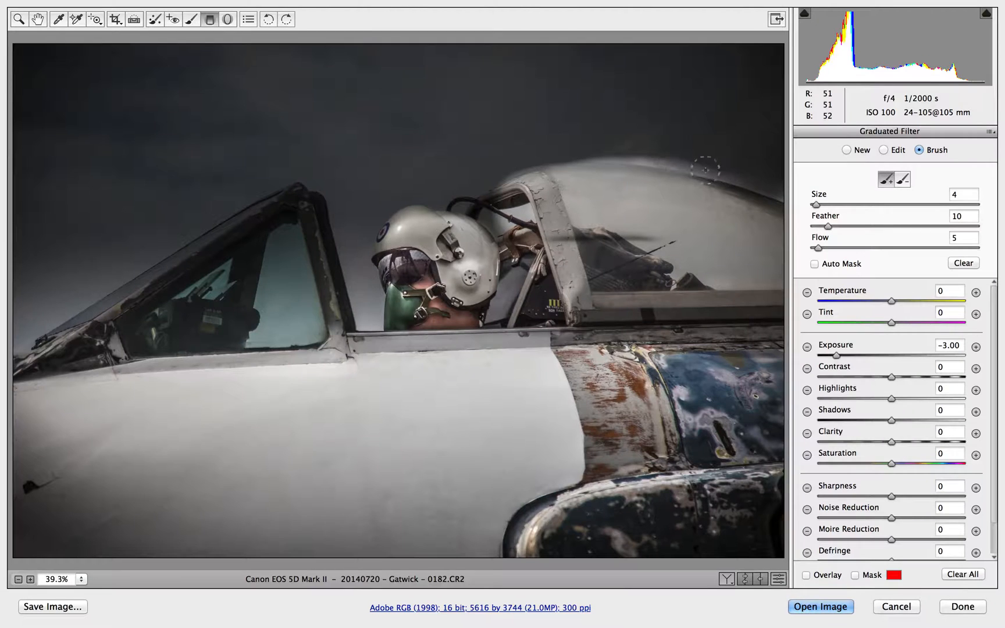
drag(705, 169, 668, 195)
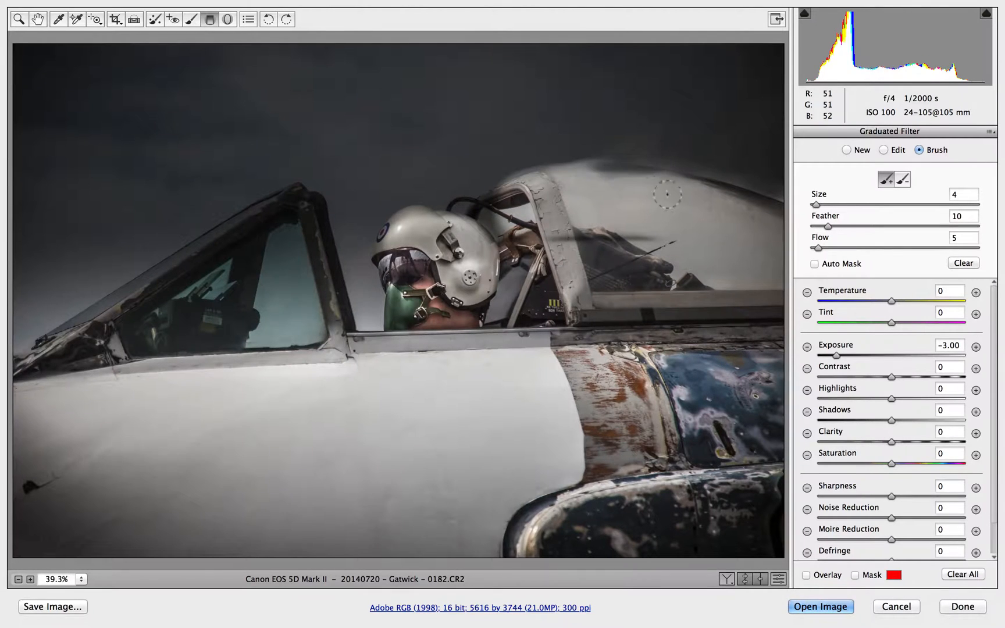
- Clean up stray darkening strokes over the fuselage below the canopy
drag(666, 194, 504, 410)
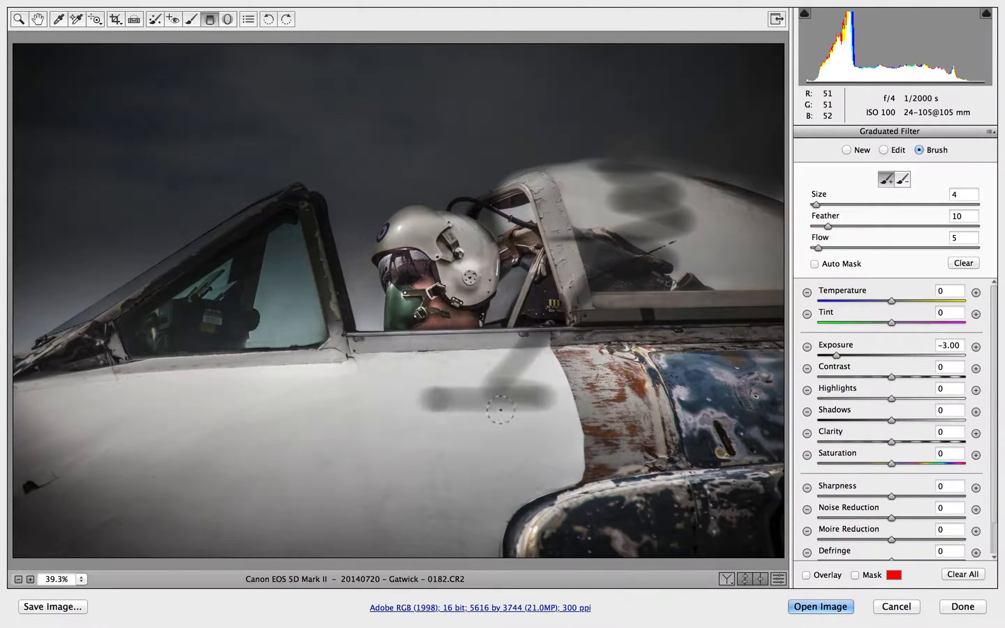
drag(503, 409, 350, 529)
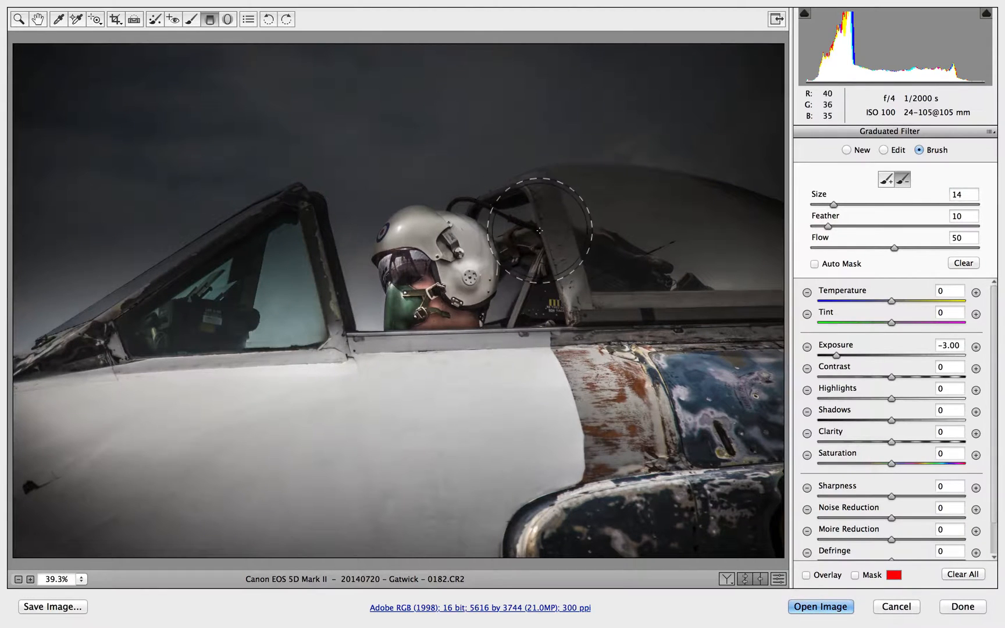
- Erase the darkening from the canopy glass and front windscreen with brush Size 14, Flow 50
drag(538, 230, 732, 265)
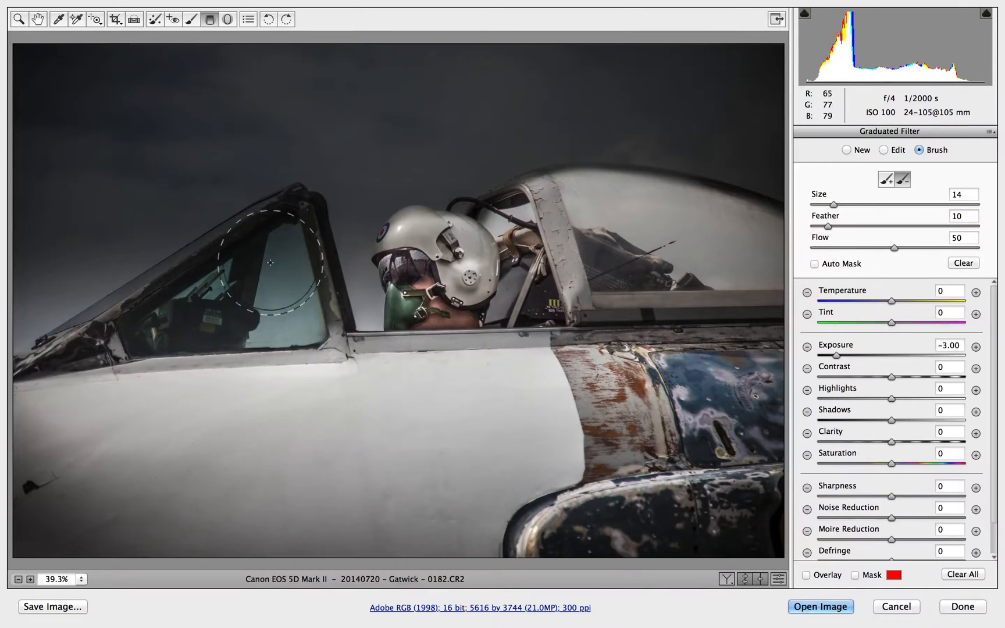
drag(268, 262, 71, 390)
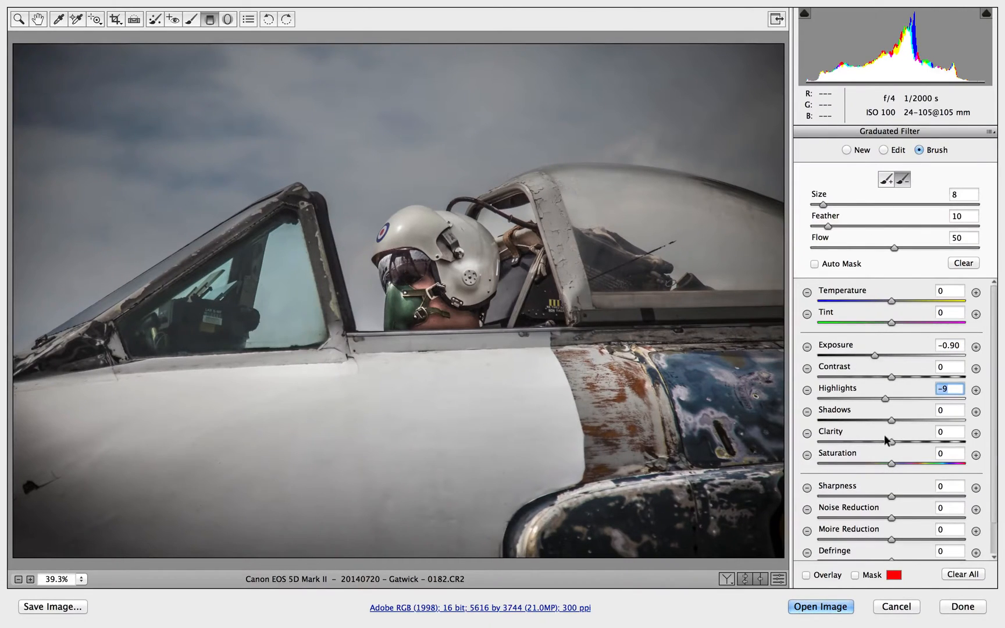
- Ease the filter to Exposure -0.90, Highlights -9, Clarity +100 and Saturation about +82
text(100)
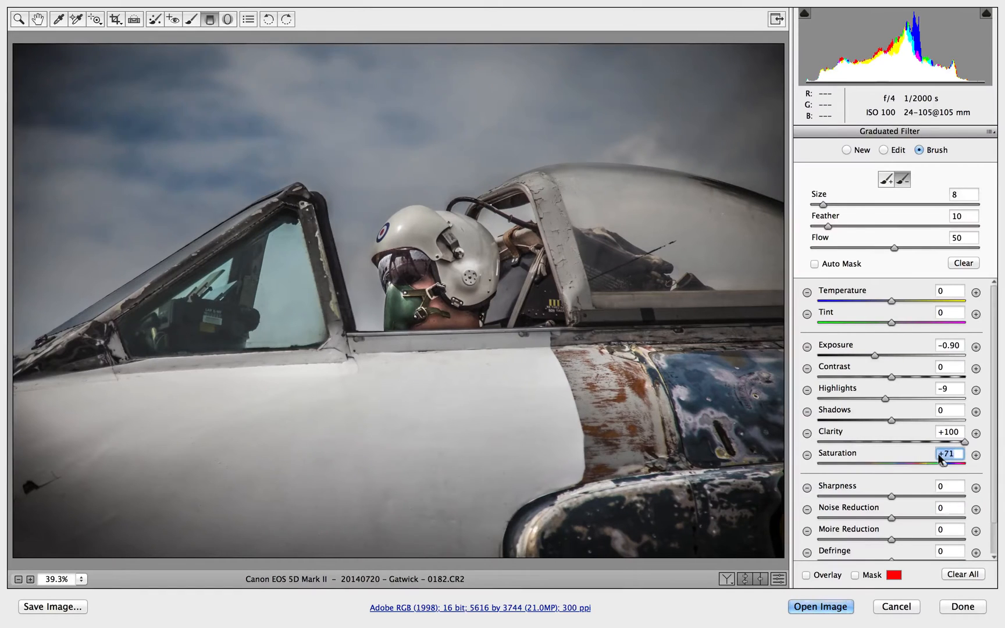
drag(958, 461, 968, 461)
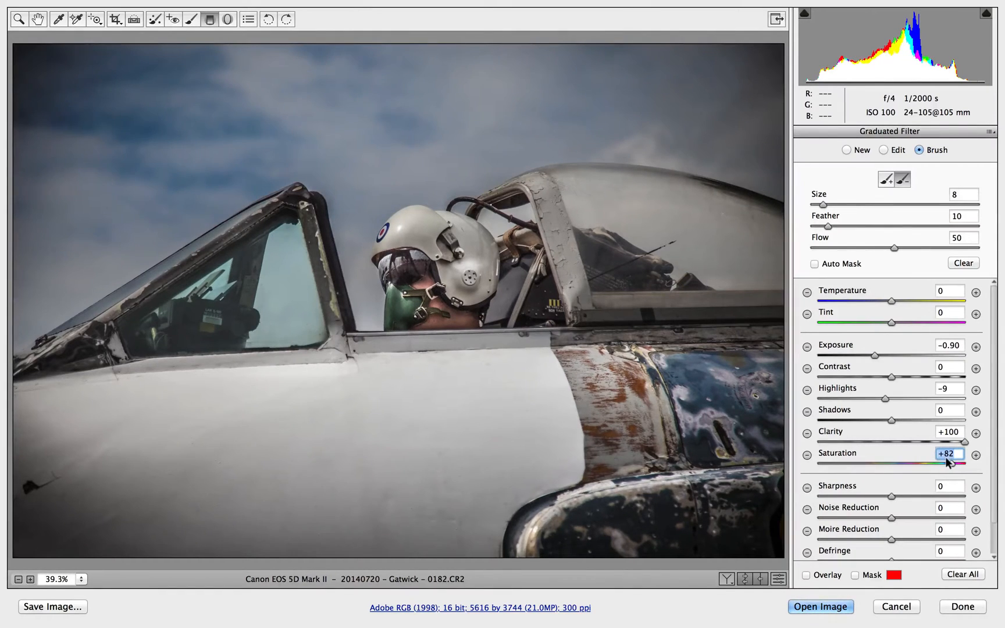